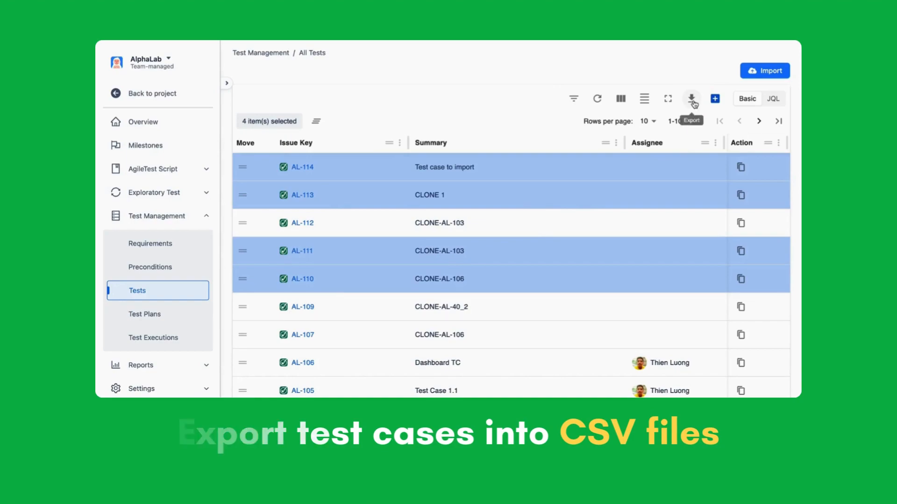
Step: Export all tests in the list as a CSV file
{"action": "left_click", "coordinate": [691, 98]}
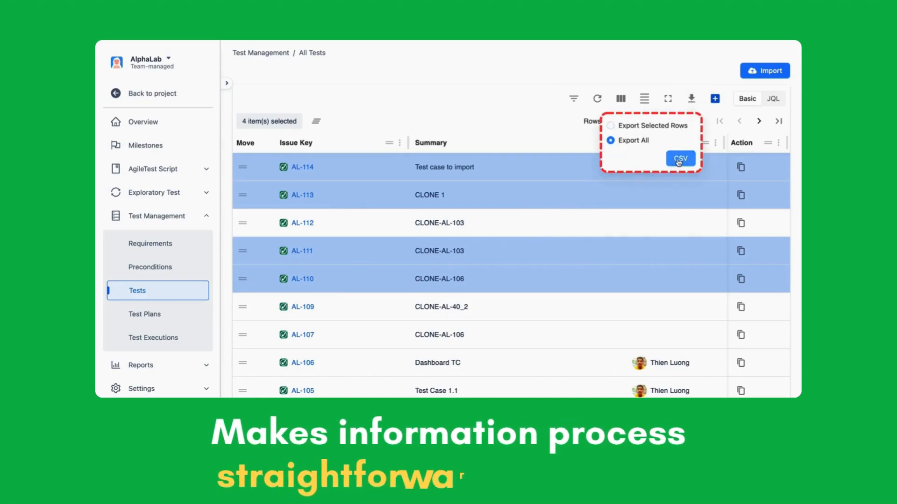
{"action": "left_click", "coordinate": [680, 158]}
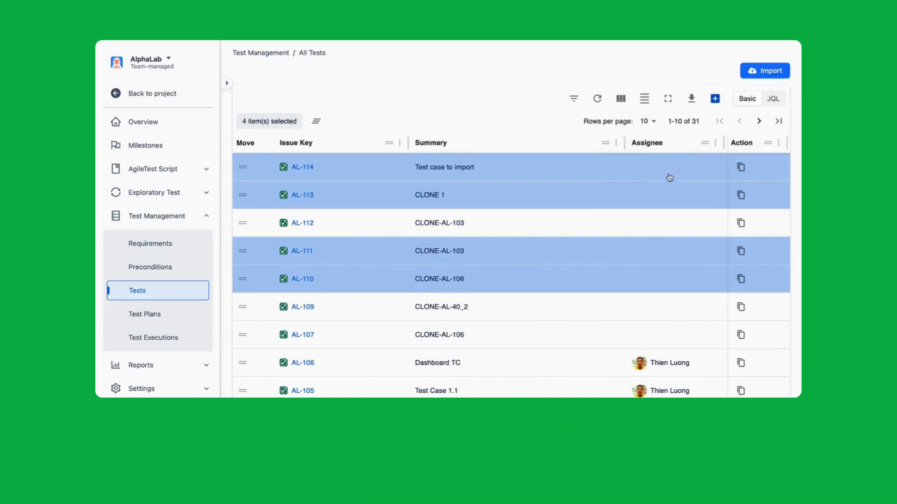
{"action": "left_click", "coordinate": [764, 70]}
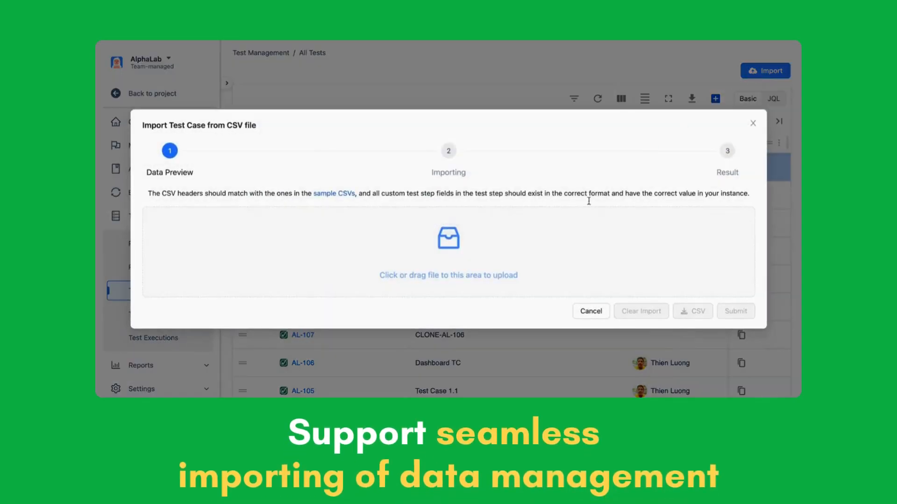
Step: Import test cases from TestCase (6).csv and acknowledge the success message
{"action": "left_click", "coordinate": [448, 251]}
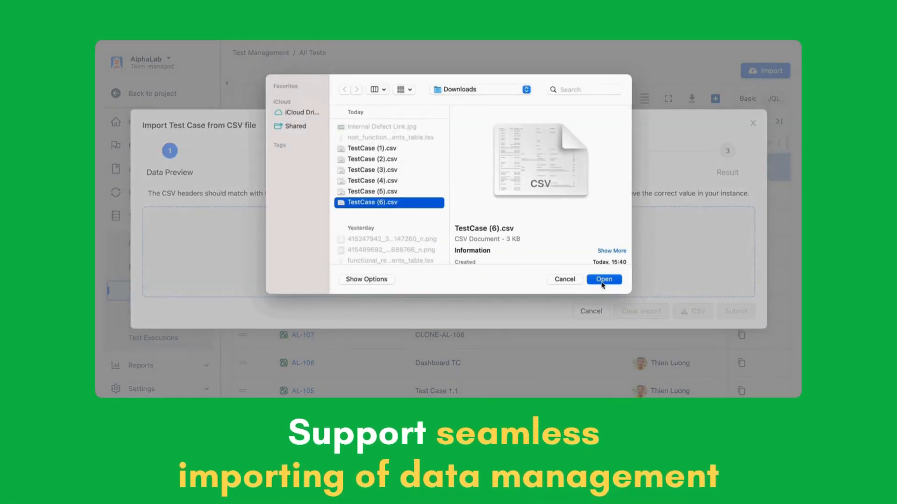
{"action": "left_click", "coordinate": [604, 279]}
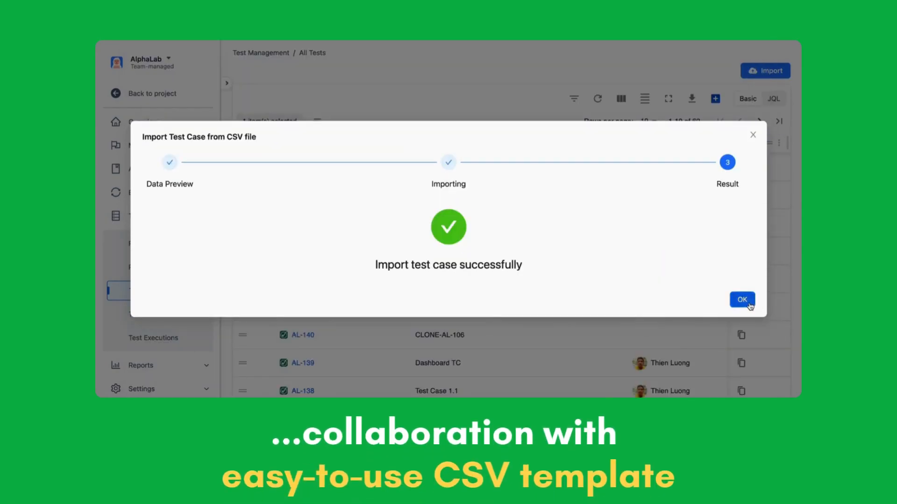
{"action": "left_click", "coordinate": [742, 299]}
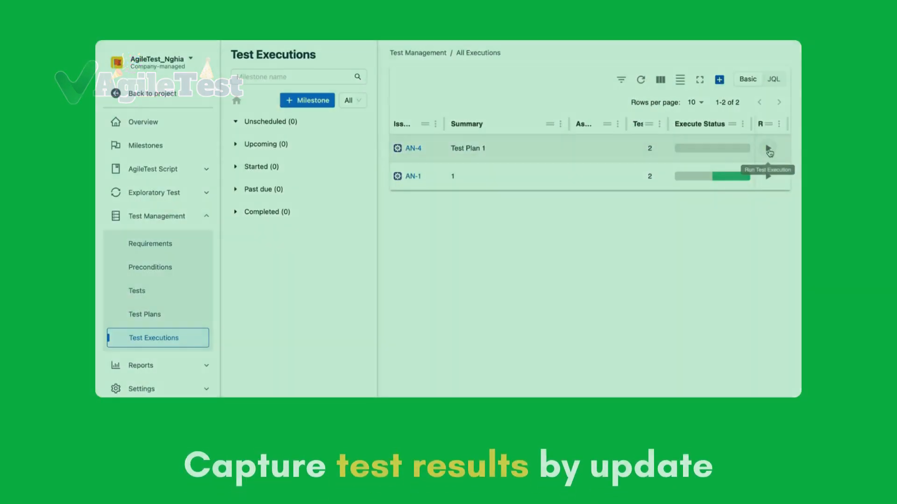
Step: Run the Test Plan 1 execution (AN-4) and mark step 1 as Pass
{"action": "left_click", "coordinate": [769, 151]}
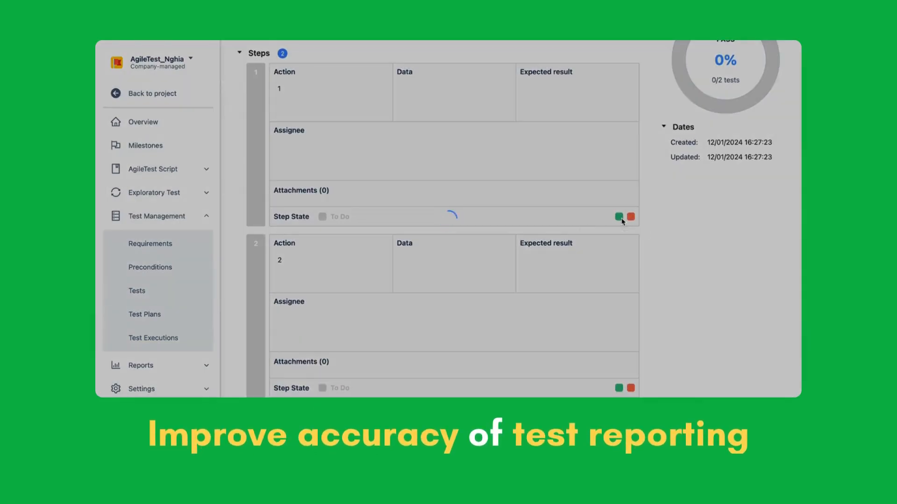
{"action": "left_click", "coordinate": [618, 215]}
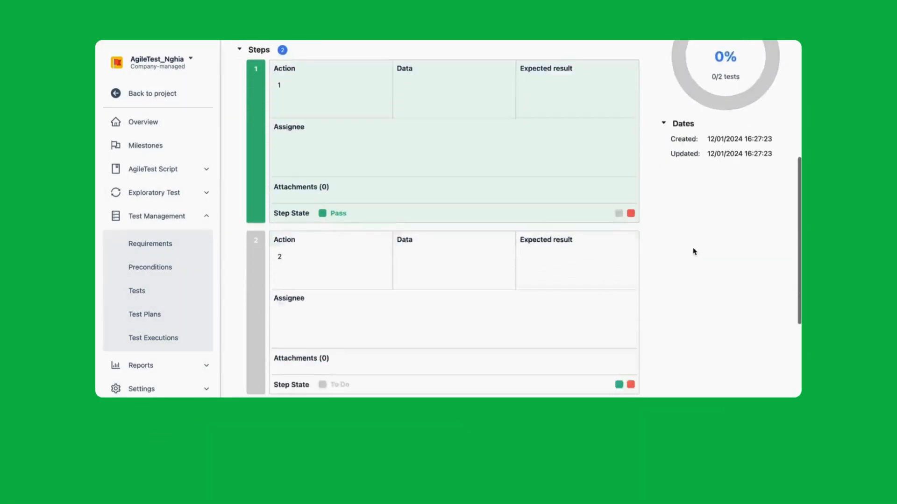
{"action": "scroll", "scroll_direction": "down", "scroll_amount": 3}
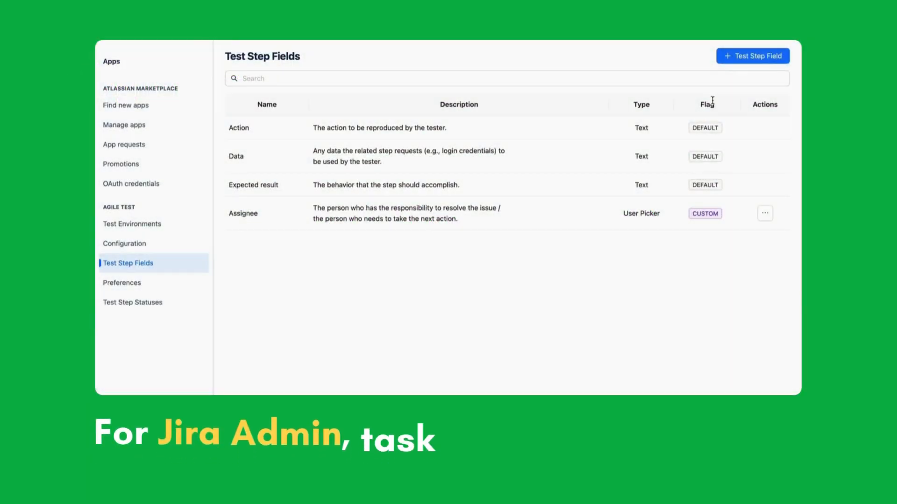
{"action": "mouse_move", "coordinate": [491, 316]}
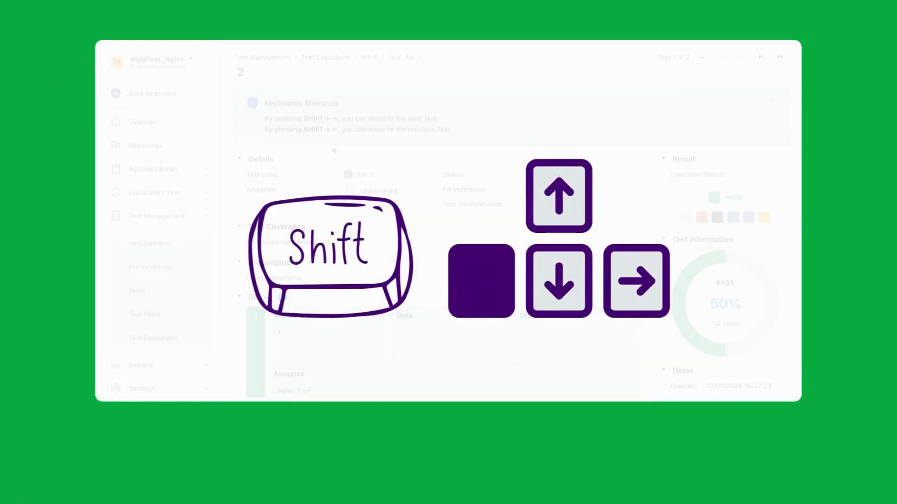
Step: Move to the next test in the execution with Shift+Right
{"action": "key", "text": "shift+Right"}
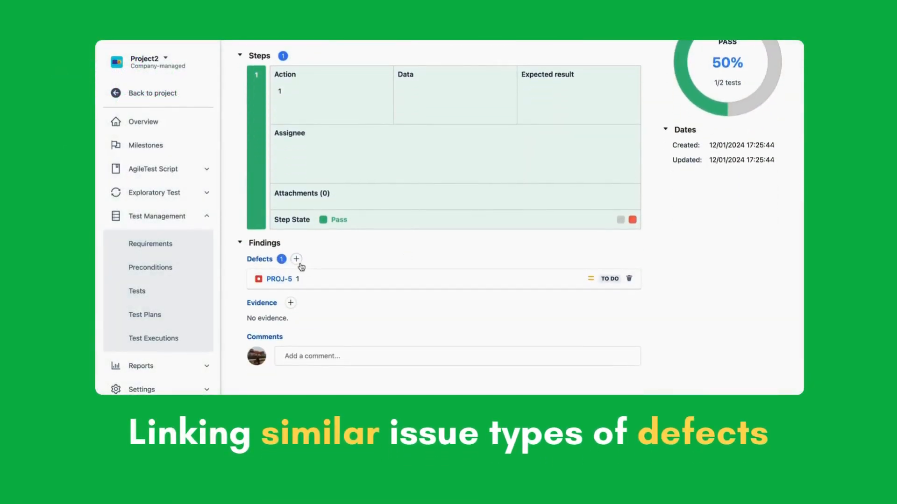
Step: Link a second defect issue, found by searching '2', to the test's findings
{"action": "left_click", "coordinate": [296, 259]}
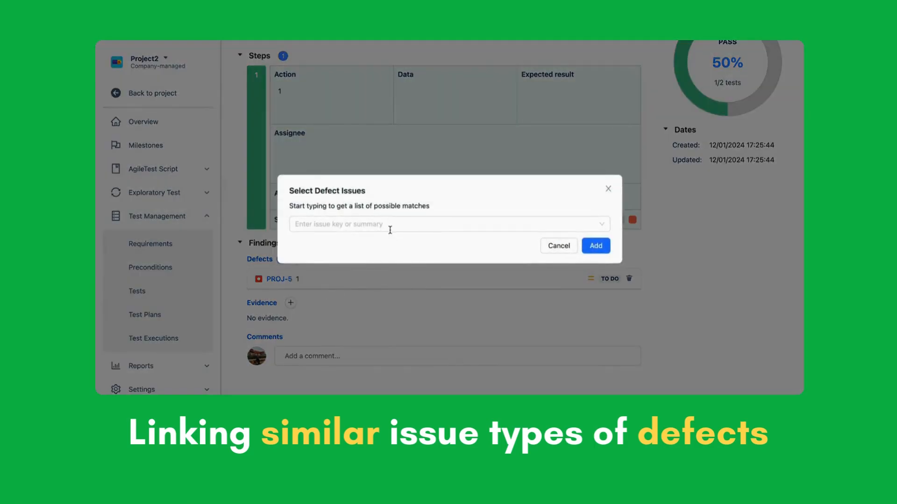
{"action": "type", "text": "2"}
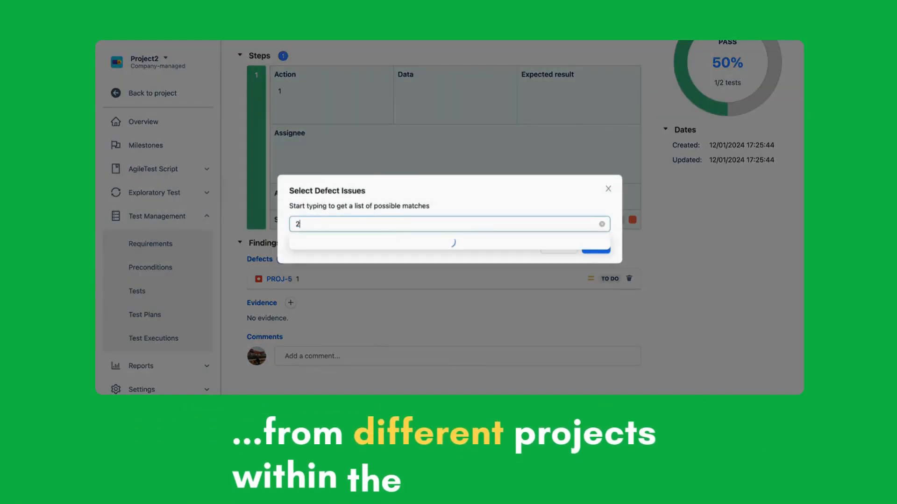
{"action": "left_click", "coordinate": [449, 244]}
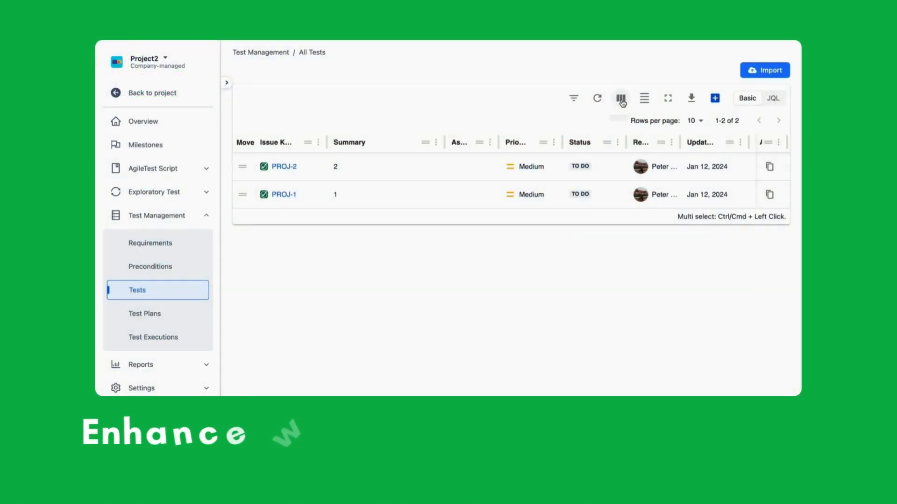
Step: Show the Issue Key column again in the Tests table's column settings
{"action": "left_click", "coordinate": [620, 99]}
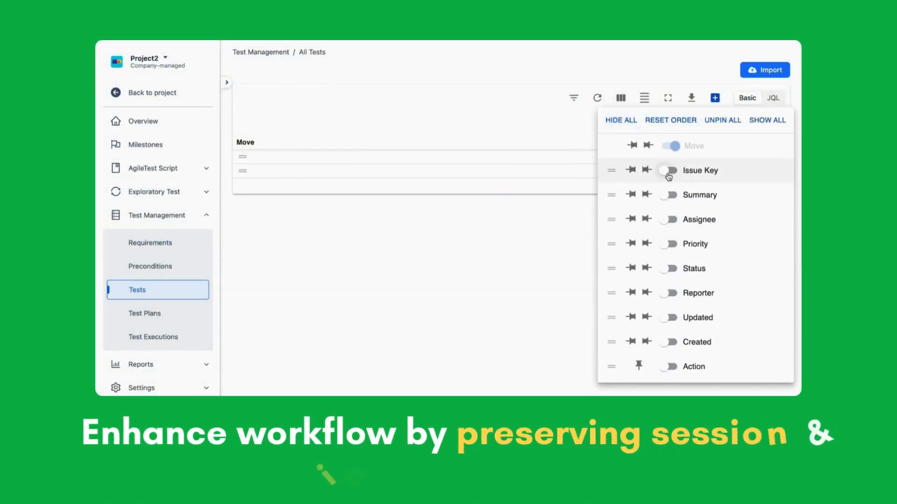
{"action": "left_click", "coordinate": [669, 170]}
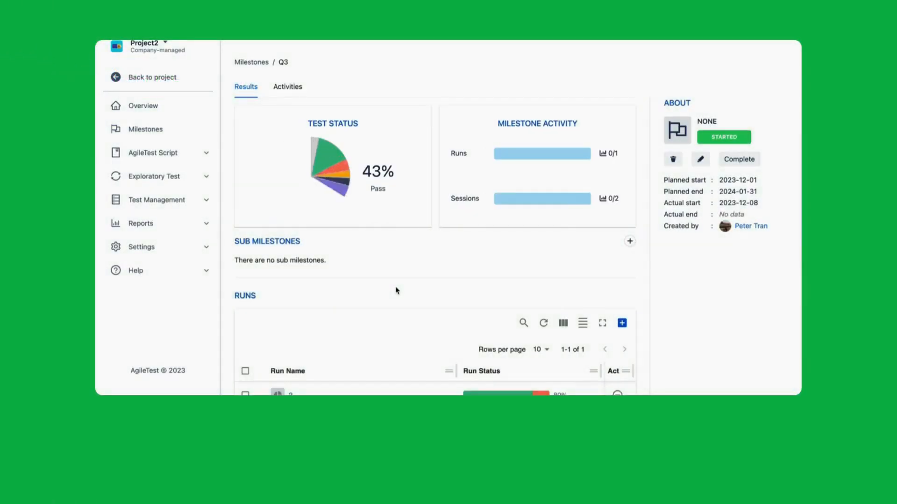
Step: Filter the Q3 milestone's test executions by summary matching '1'
{"action": "scroll", "scroll_direction": "down", "scroll_amount": 3}
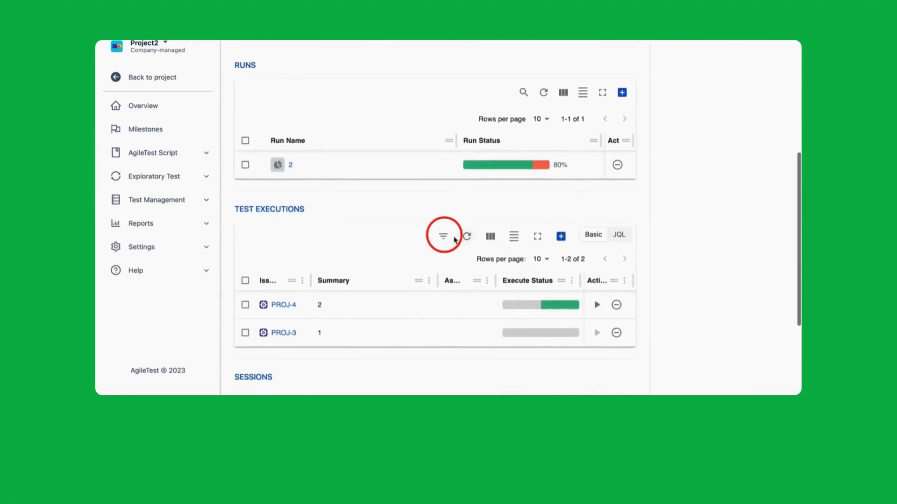
{"action": "left_click", "coordinate": [442, 236]}
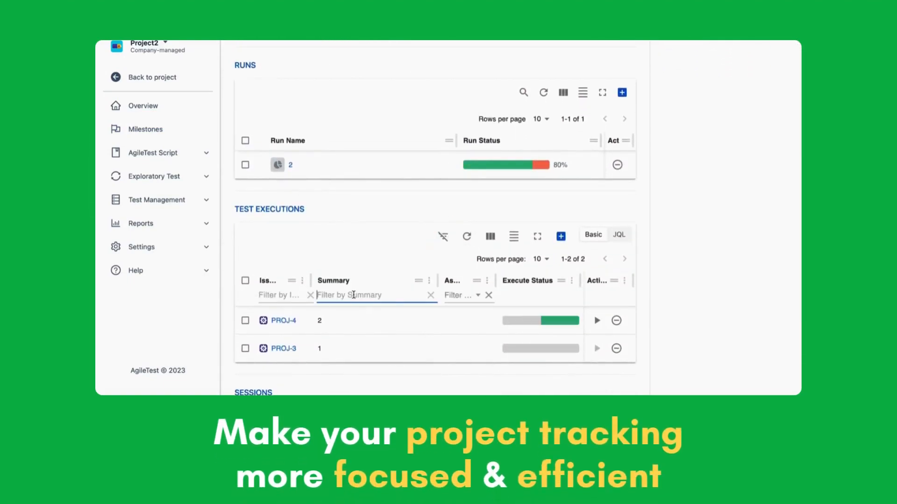
{"action": "type", "text": "1"}
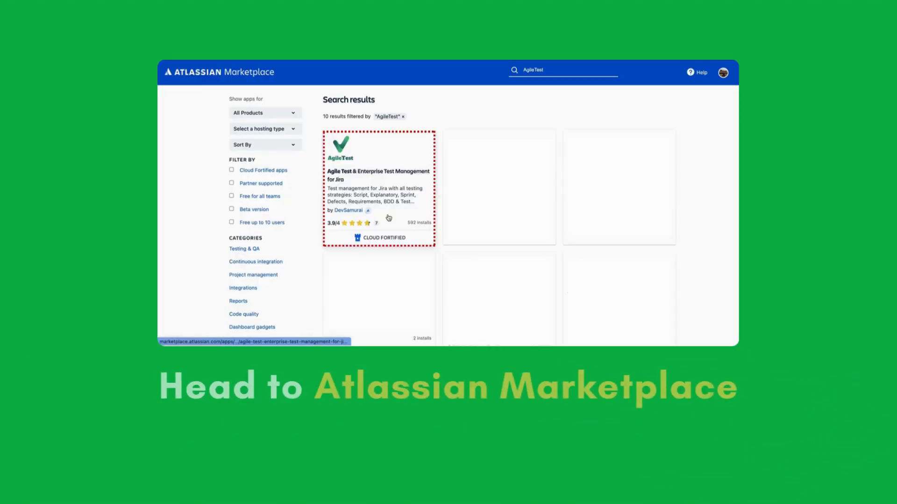
Step: Open the Agile Test & Enterprise Test Management for Jira listing from the results
{"action": "left_click", "coordinate": [377, 175]}
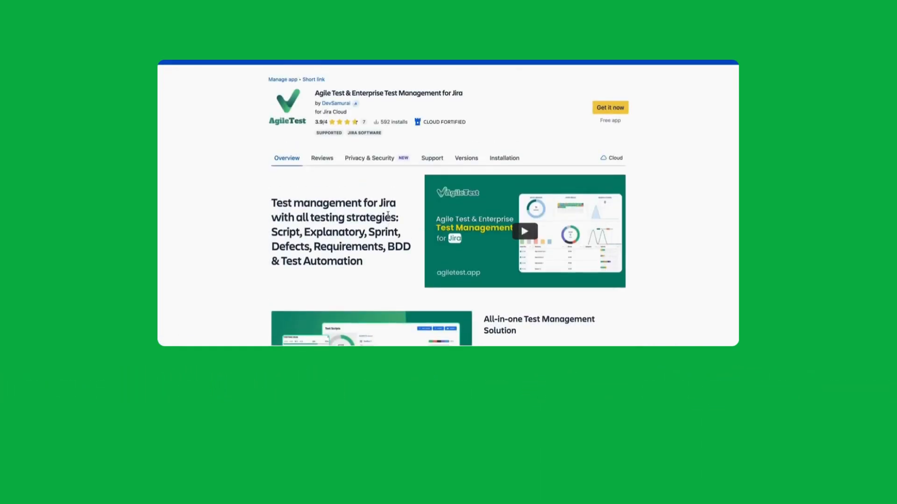